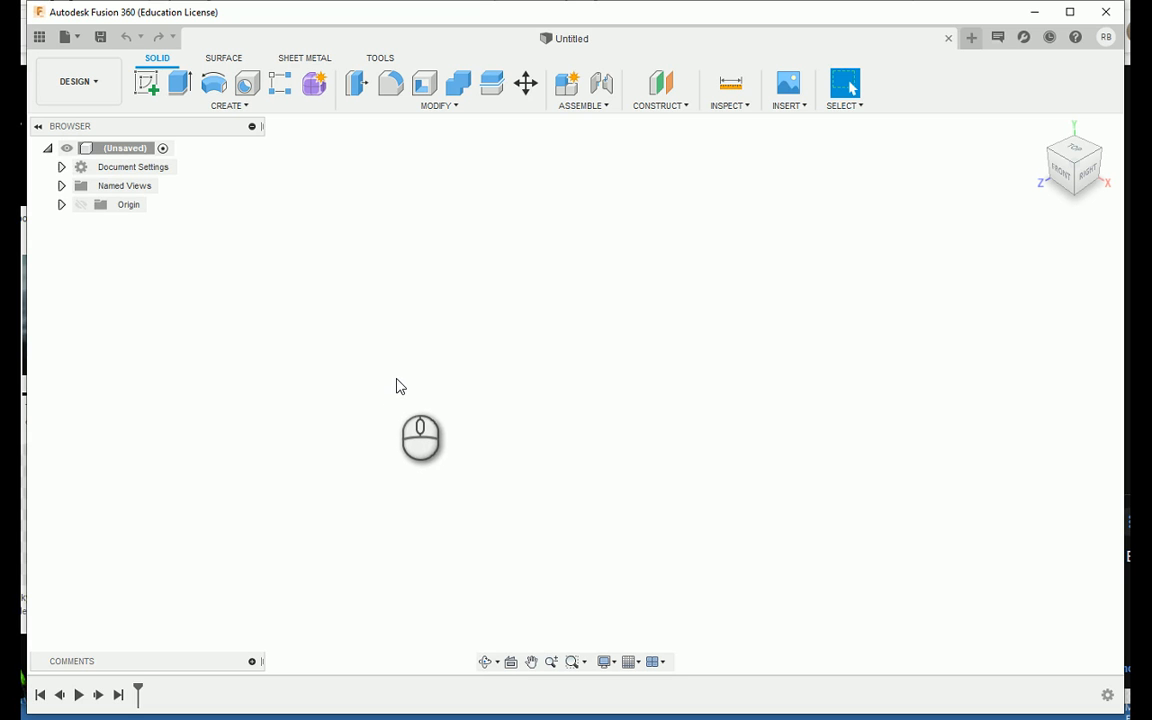
{"action": "mouse_move", "coordinate": [224, 127]}
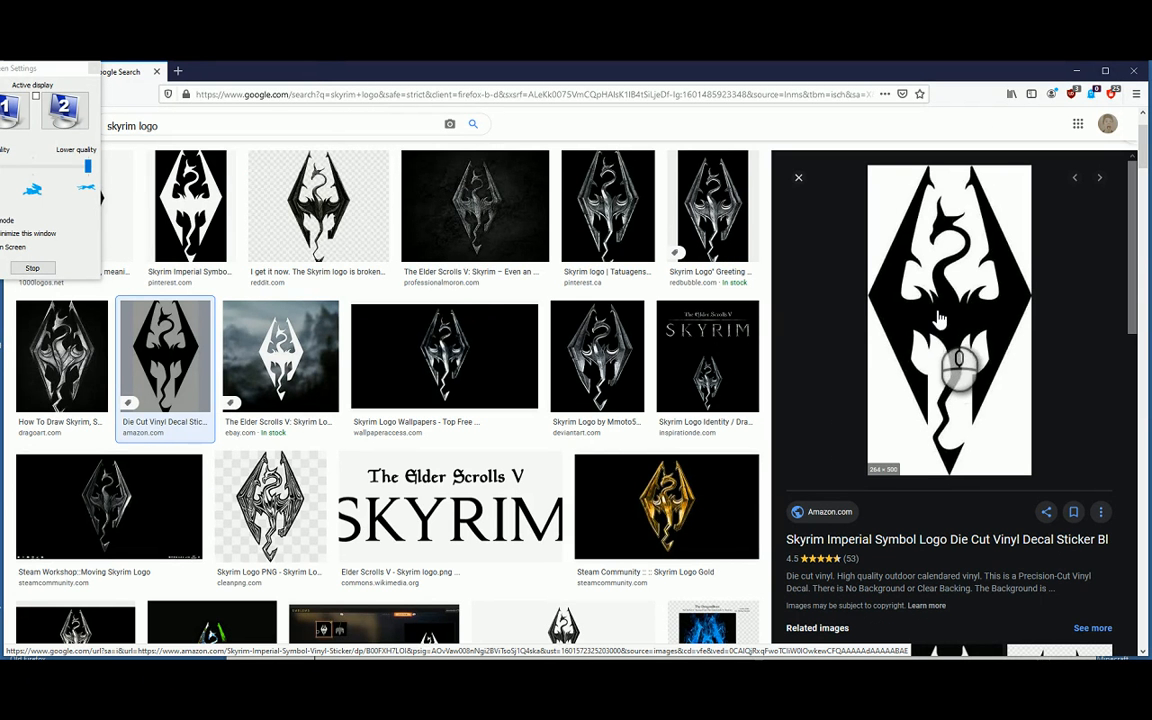
Step: Copy the black-and-white Skyrim dragon logo image from the search results
{"action": "right_click", "coordinate": [948, 320]}
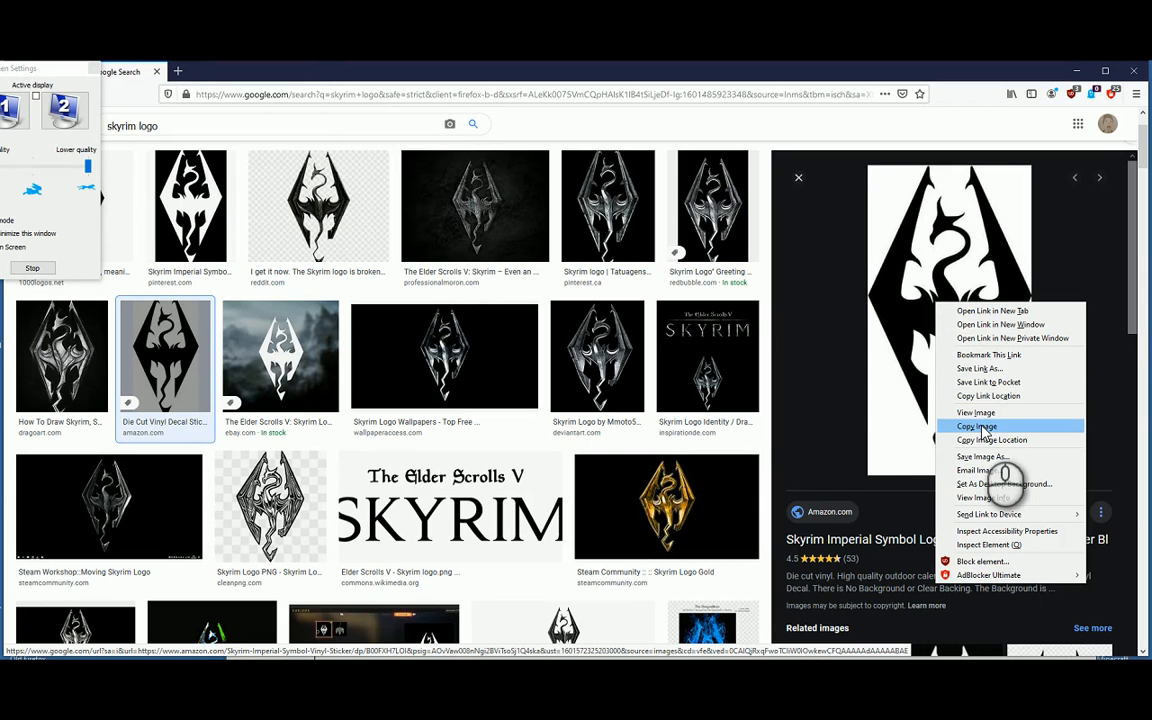
{"action": "left_click", "coordinate": [975, 426]}
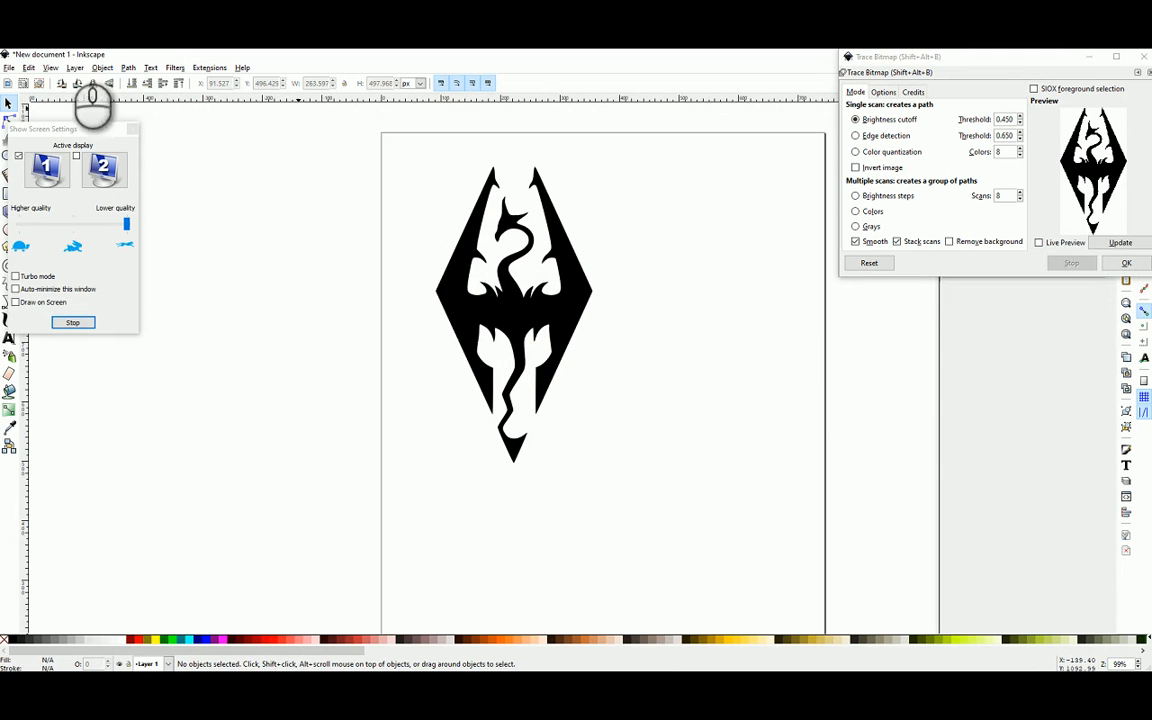
Step: Open Inkscape's File menu after tracing the pasted logo with Brightness cutoff
{"action": "left_click", "coordinate": [9, 67]}
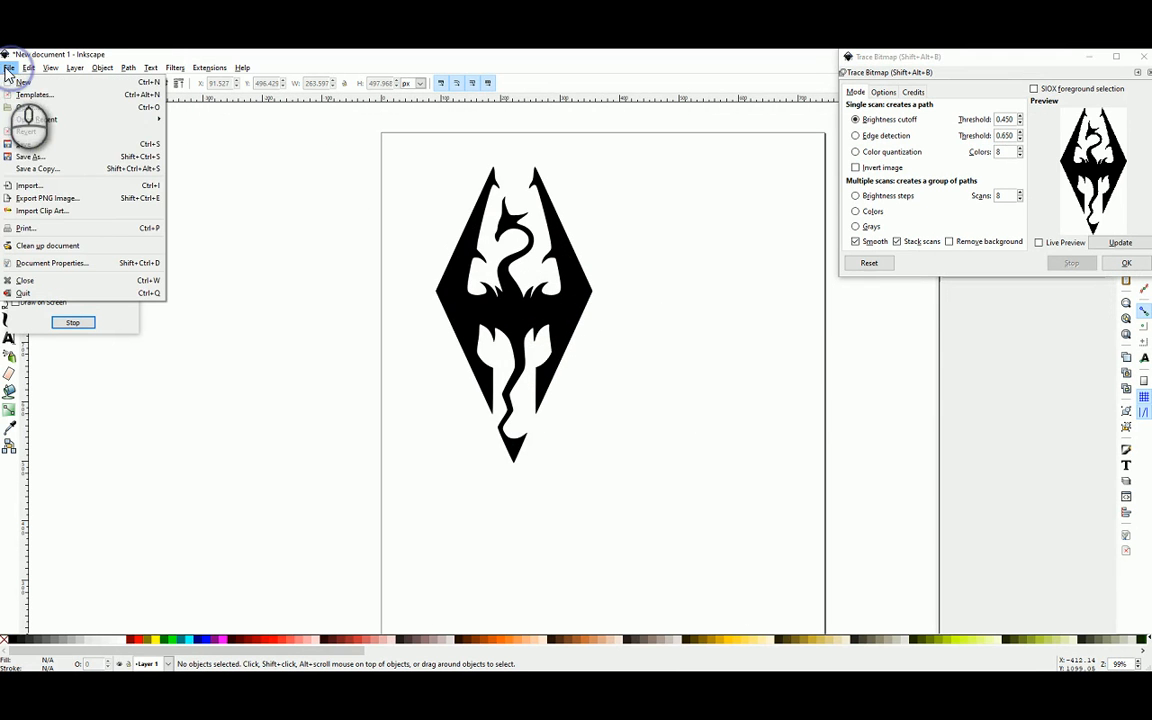
Step: Save the traced drawing as a Desktop Cutting Plotter DXF named 'skyrim'
{"action": "left_click", "coordinate": [30, 156]}
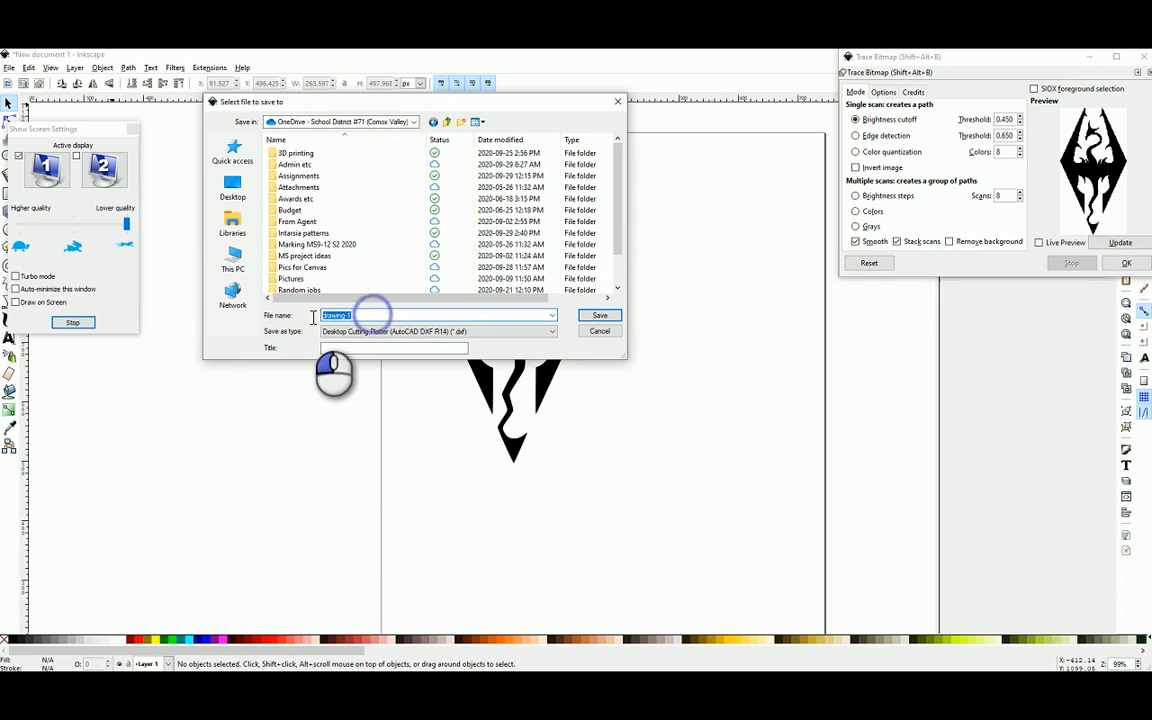
{"action": "type", "text": "skyrim"}
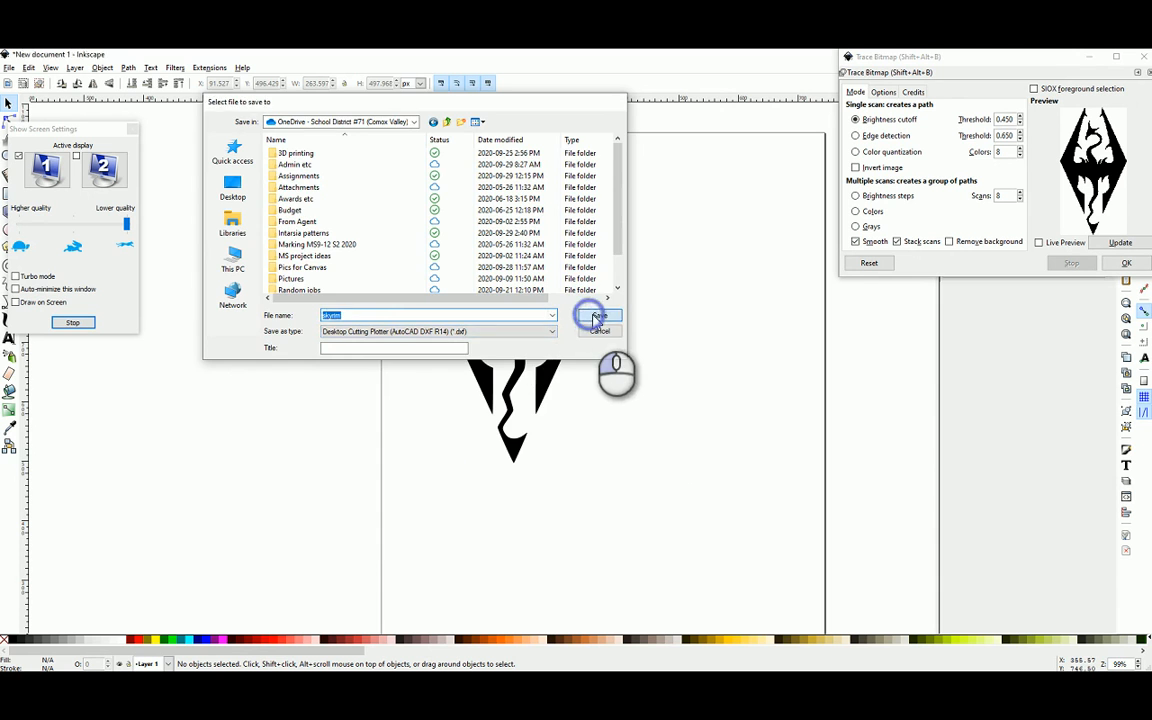
{"action": "left_click", "coordinate": [597, 315]}
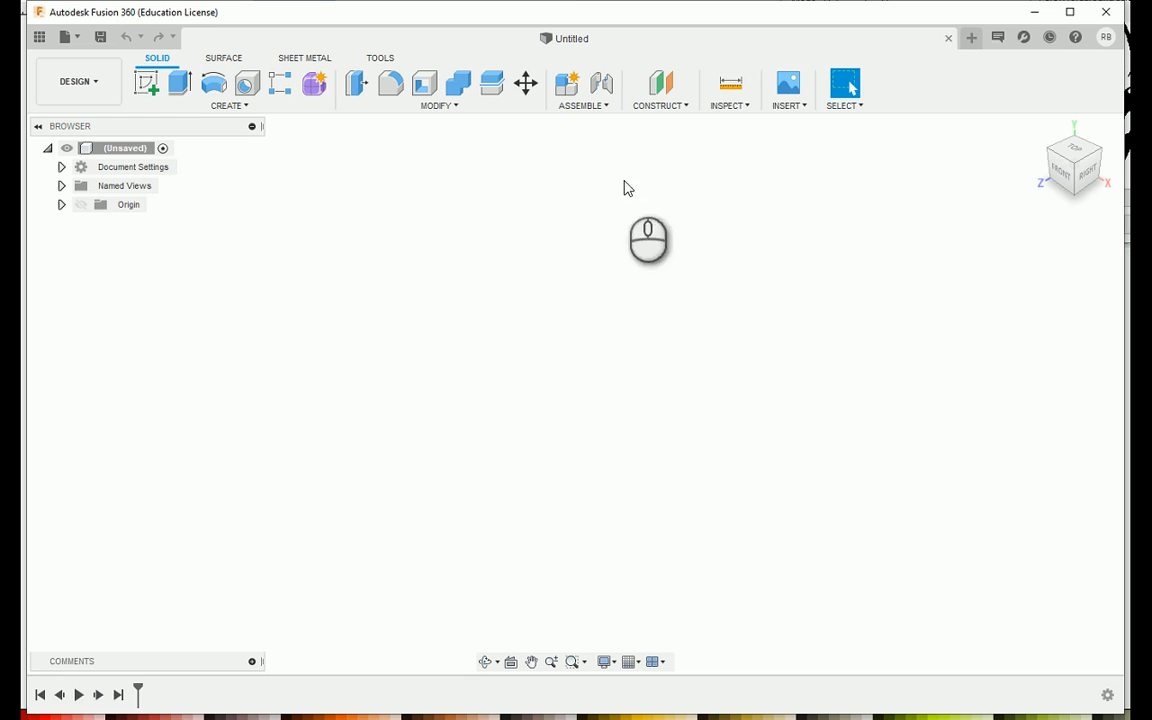
Step: Create a sketch on the front plane and open the Insert DXF dialog
{"action": "left_click", "coordinate": [146, 84]}
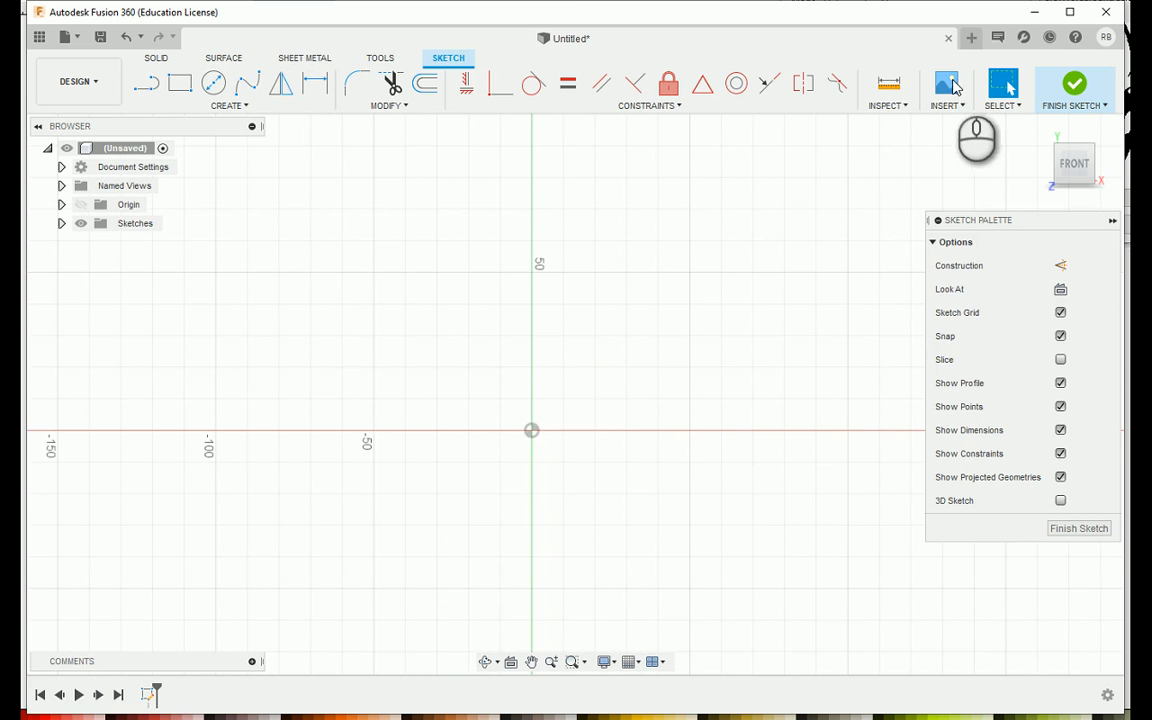
{"action": "left_click", "coordinate": [944, 91]}
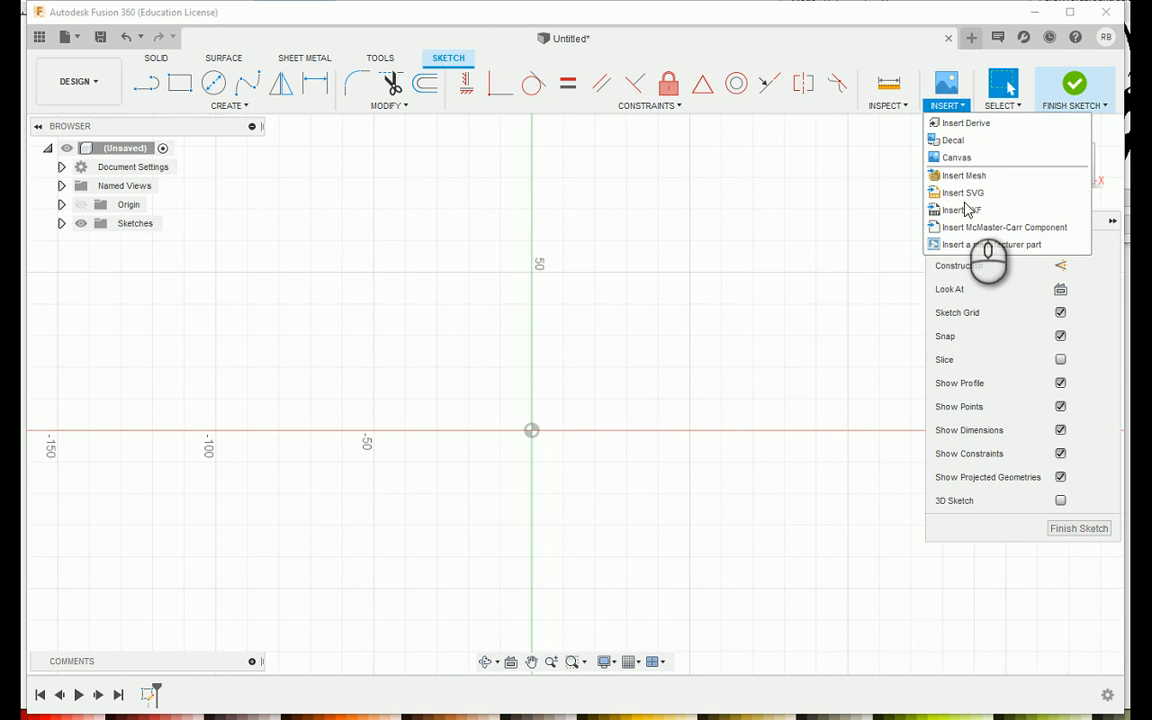
{"action": "left_click", "coordinate": [961, 210]}
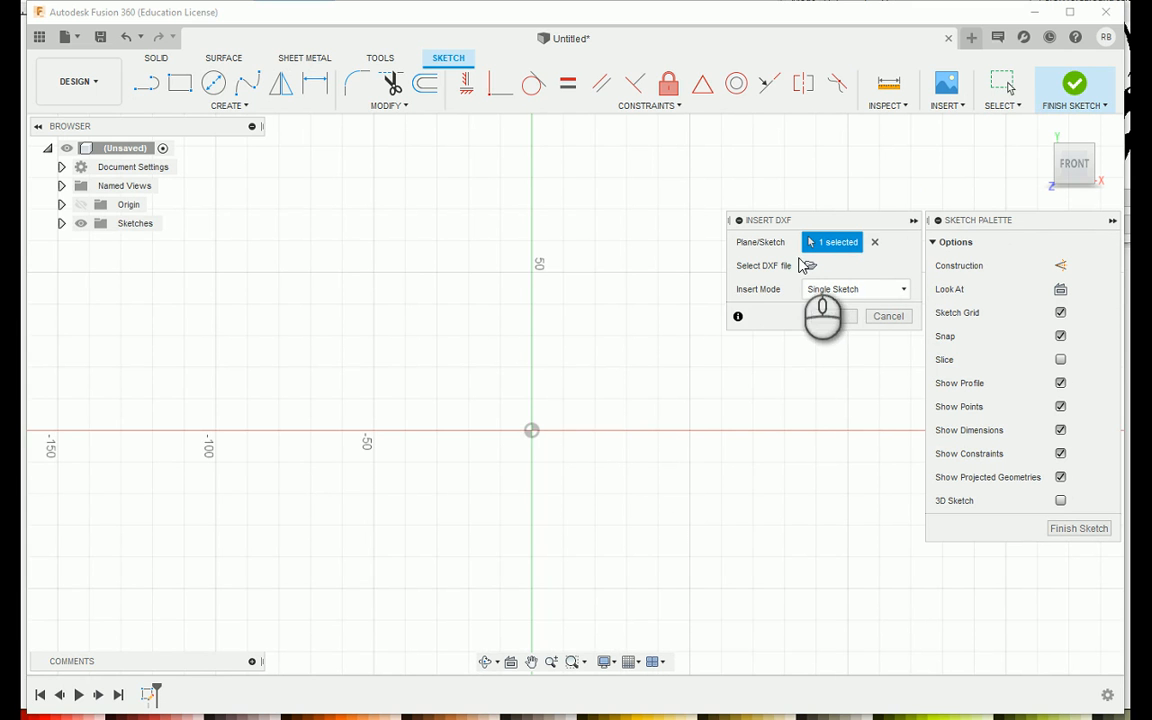
Step: Import skyrim.dxf into the front-plane sketch
{"action": "left_click", "coordinate": [810, 265]}
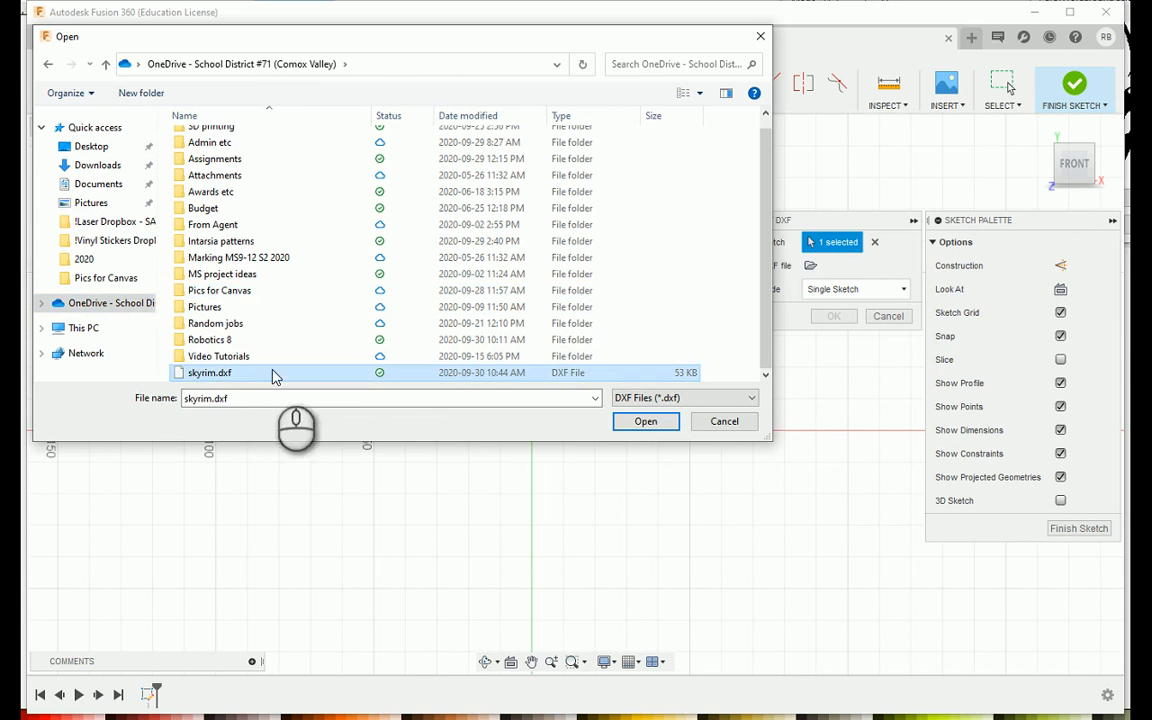
{"action": "left_click", "coordinate": [645, 421]}
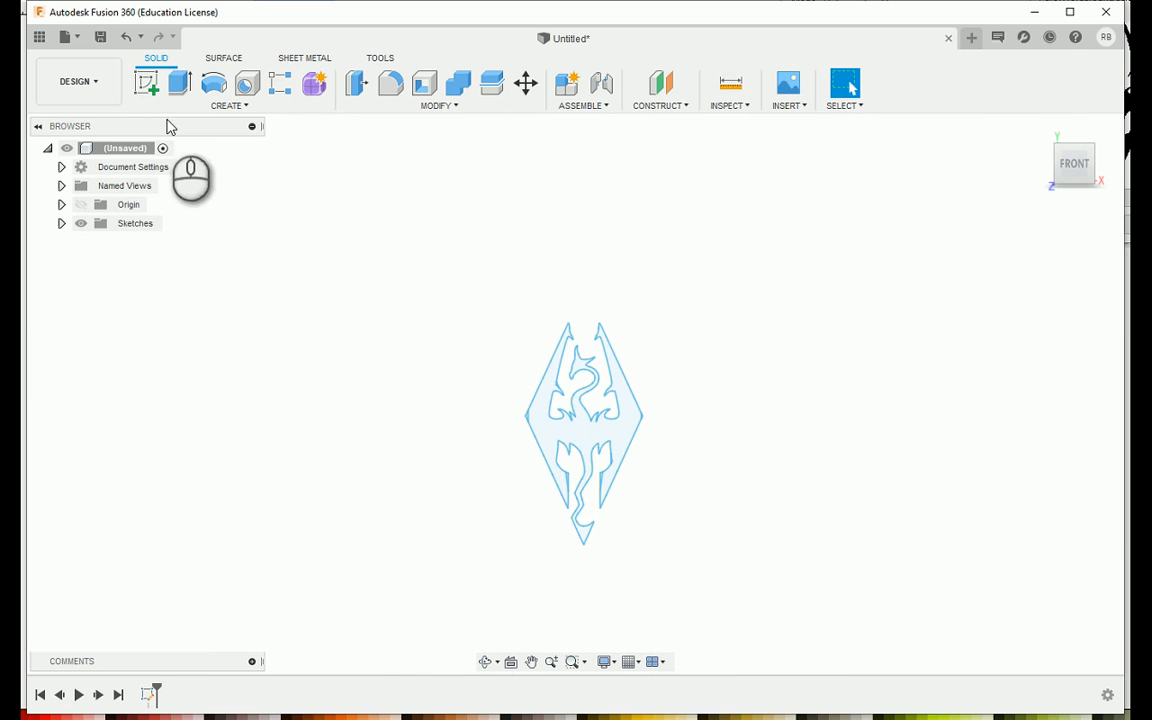
Step: Extrude the dragon logo profile into a solid and orbit to view its thickness
{"action": "left_click", "coordinate": [180, 83]}
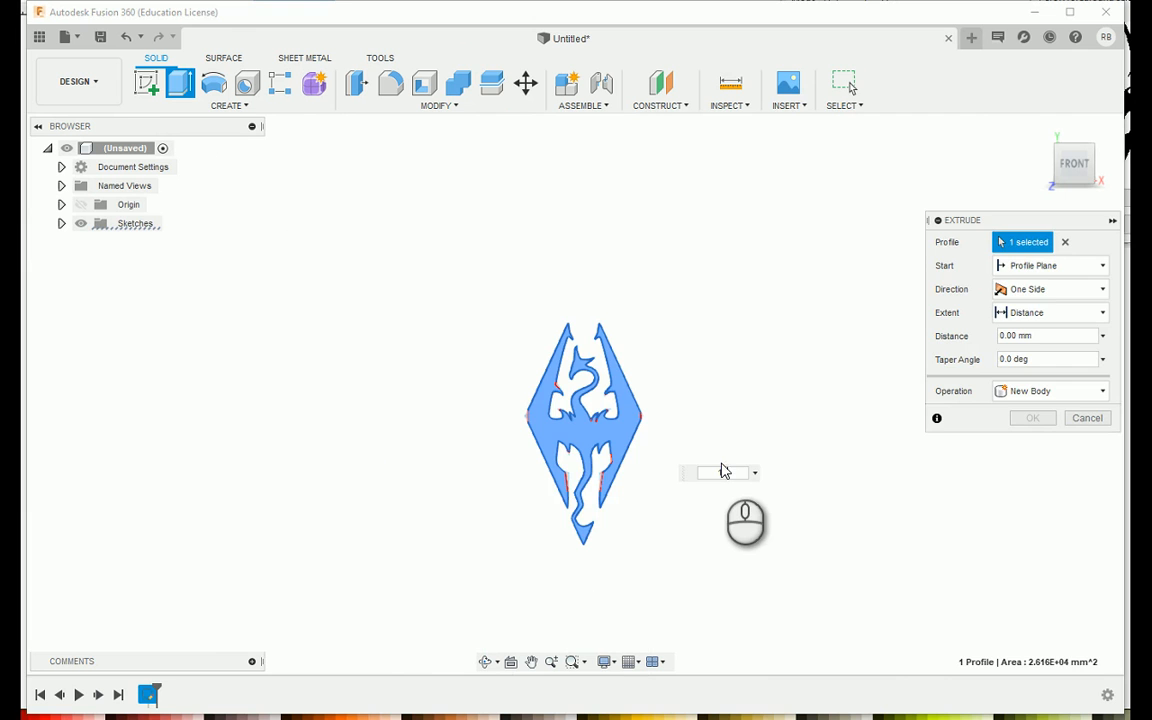
{"action": "left_click", "coordinate": [1032, 417]}
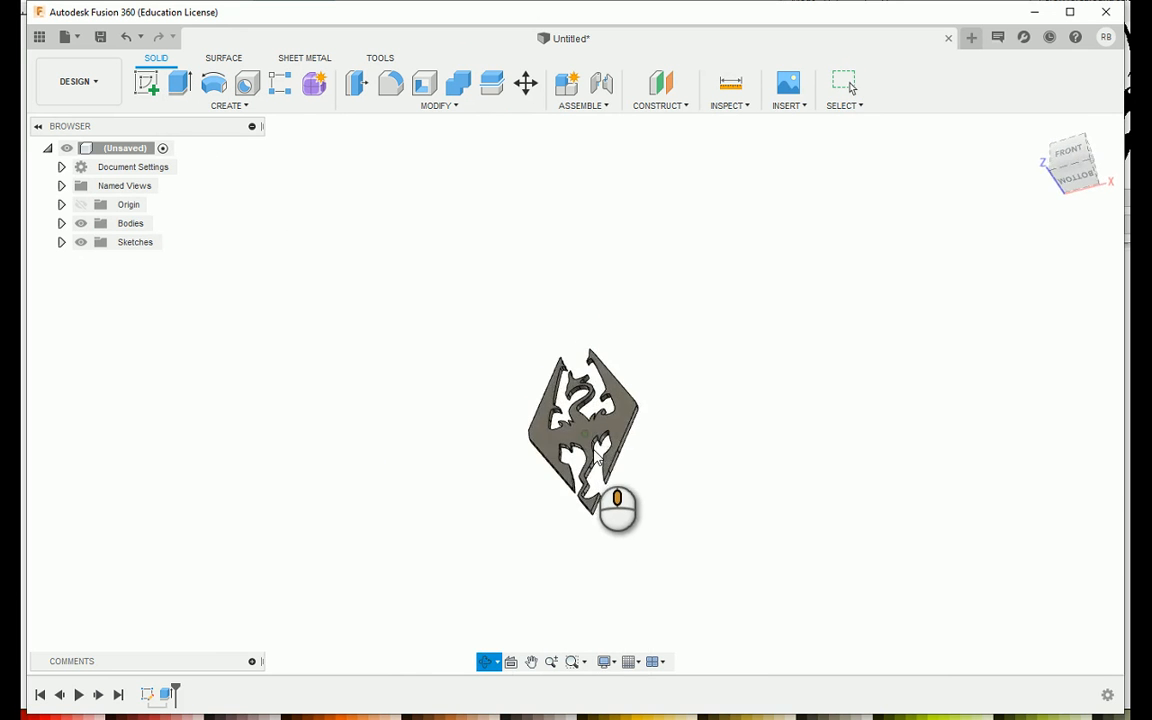
{"action": "left_click_drag", "start_coordinate": [585, 445], "coordinate": [615, 490]}
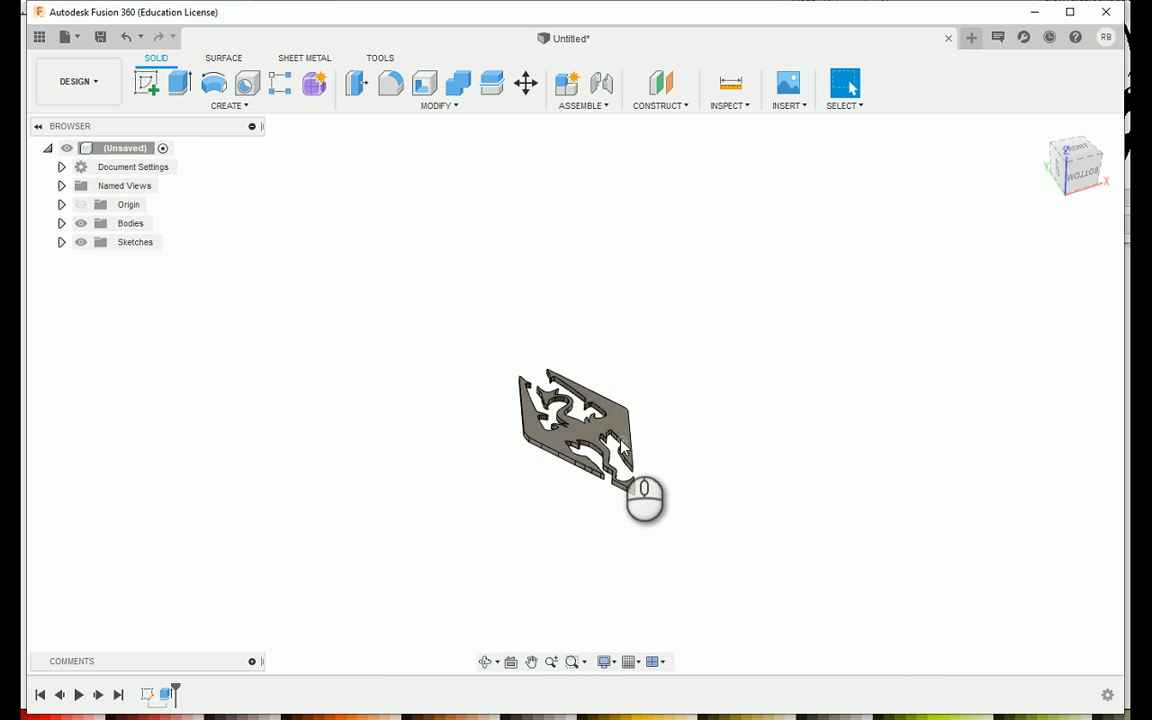